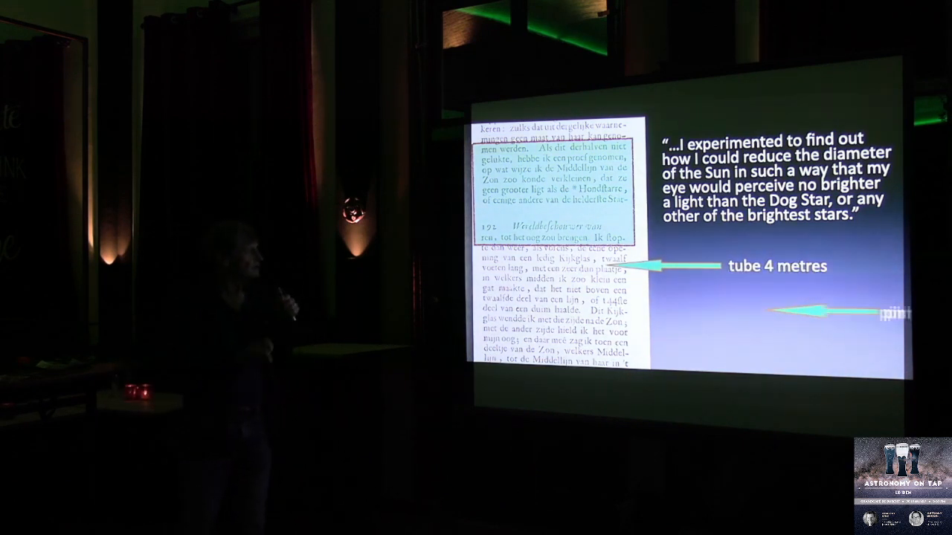
key(Right)
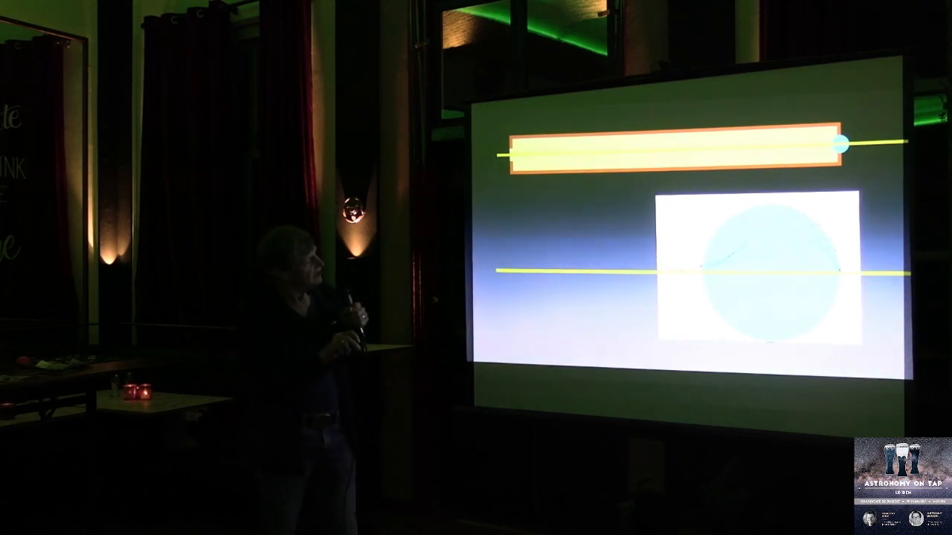
key(Right)
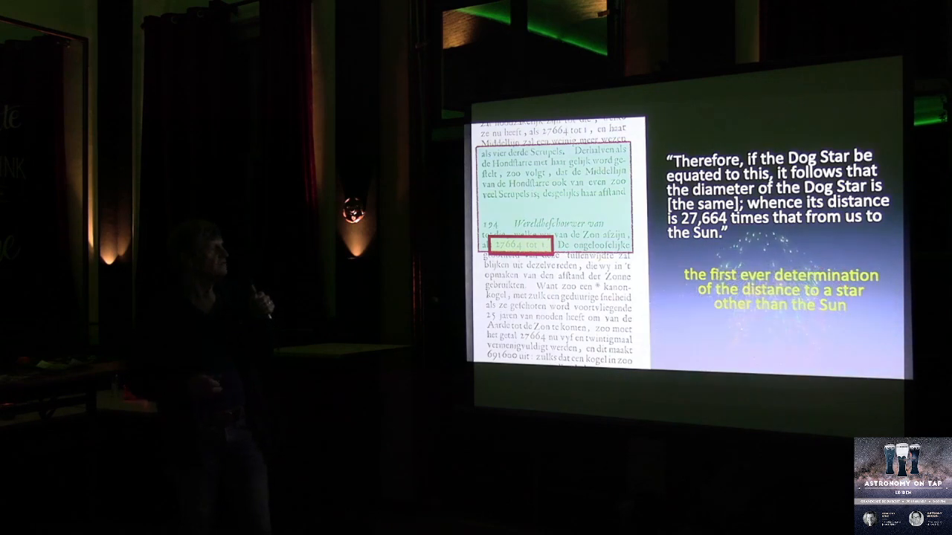
key(Right)
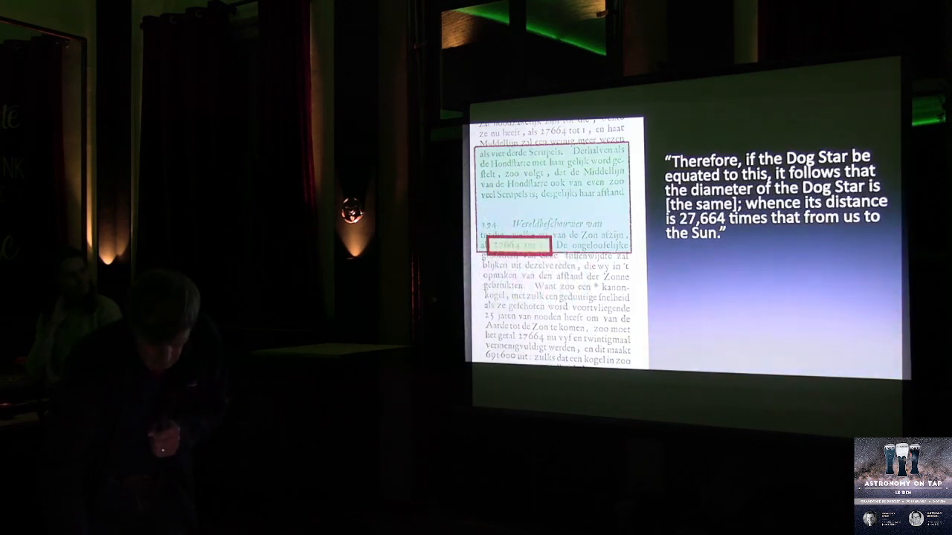
key(Right)
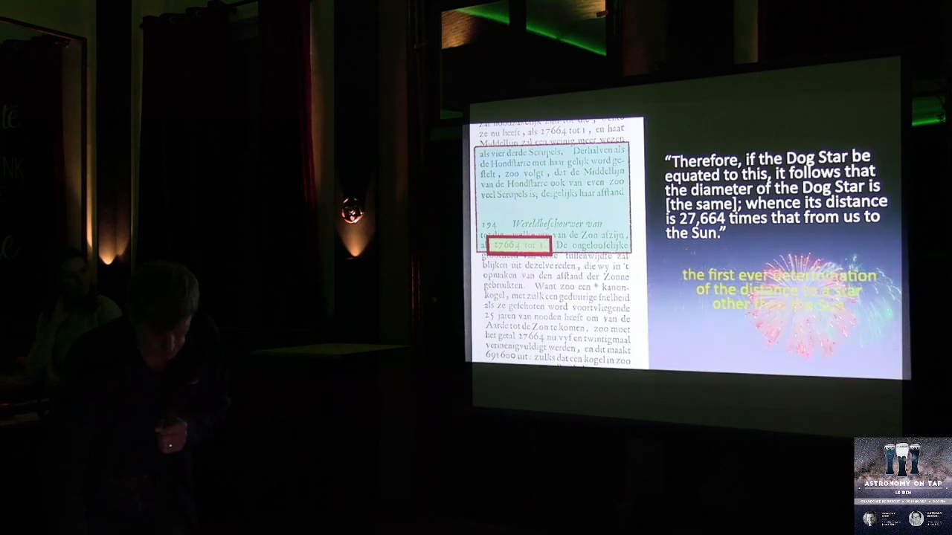